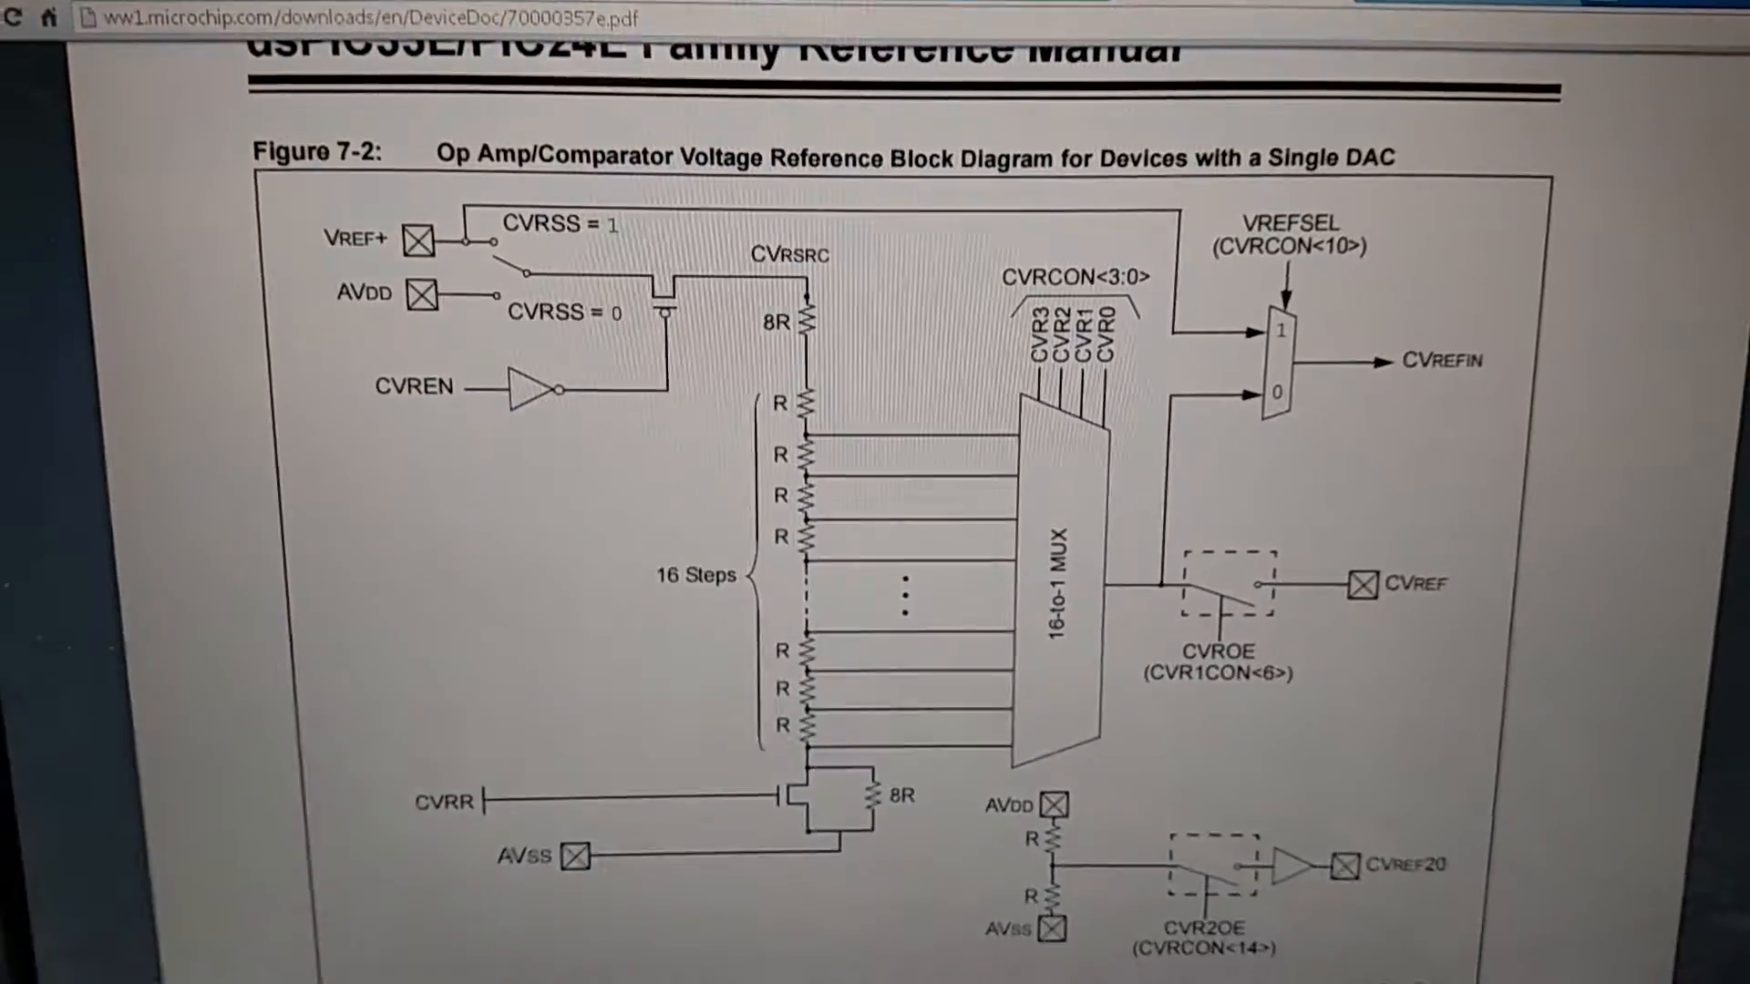
{"action": "scroll", "scroll_direction": "down", "scroll_amount": 3}
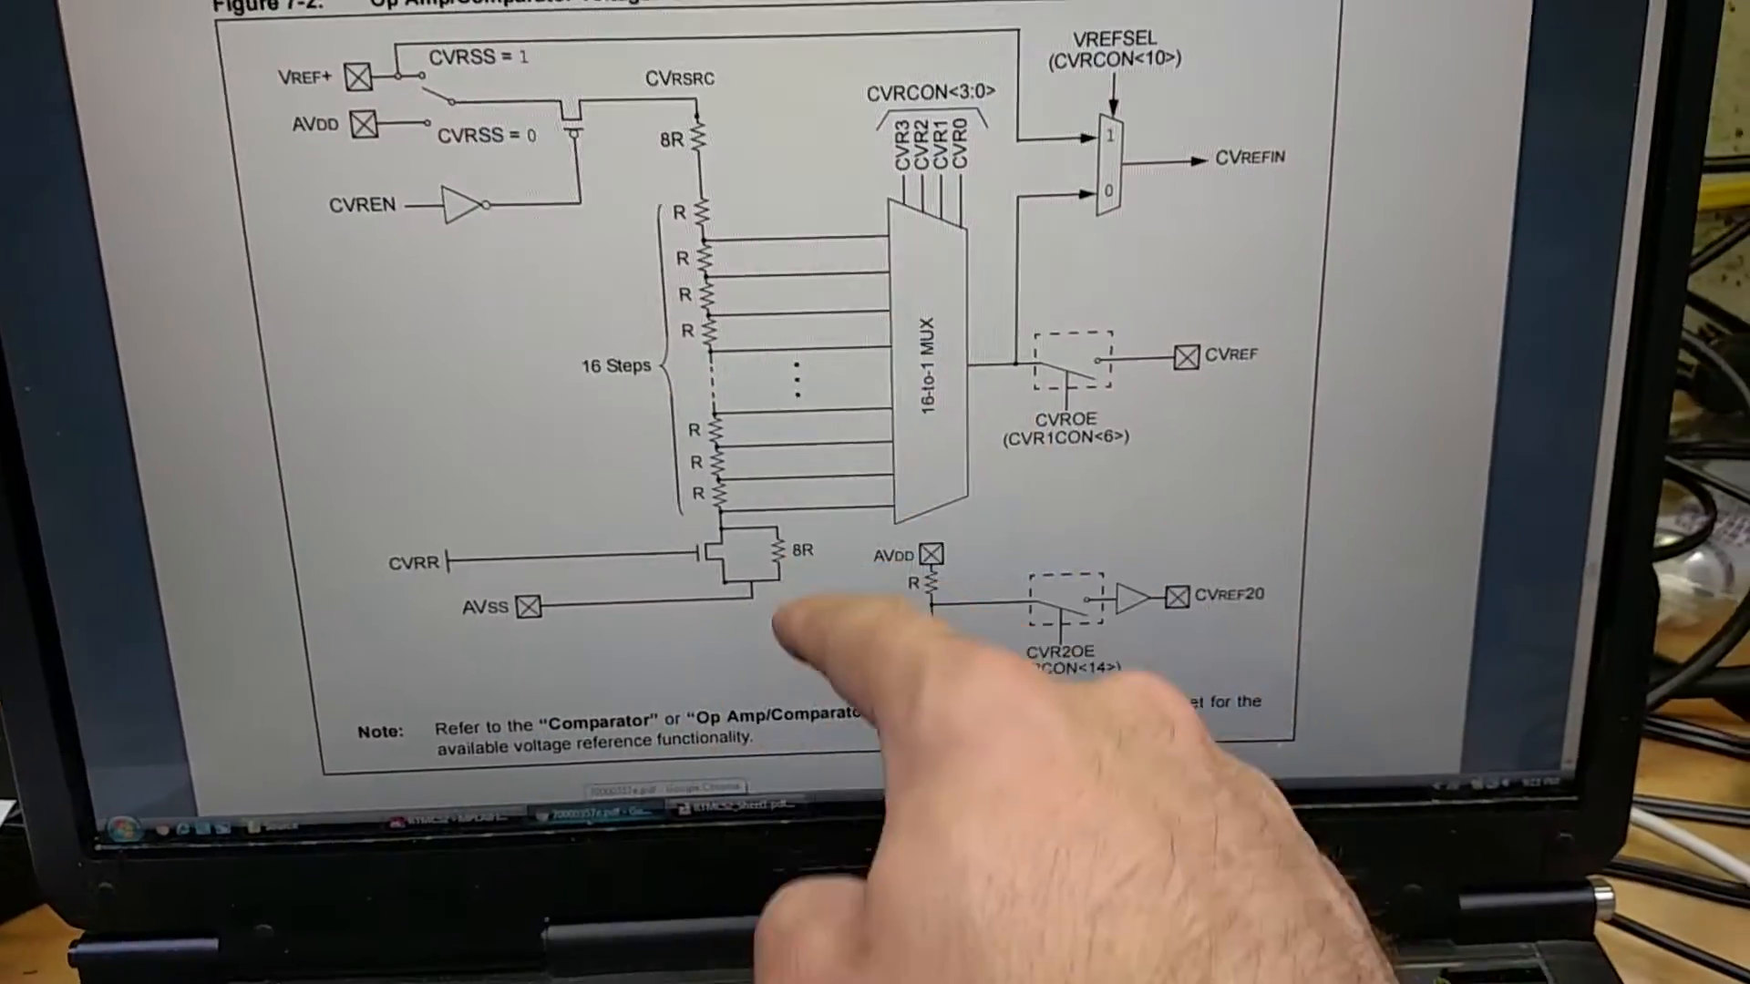
{"action": "scroll", "scroll_direction": "up", "scroll_amount": 3}
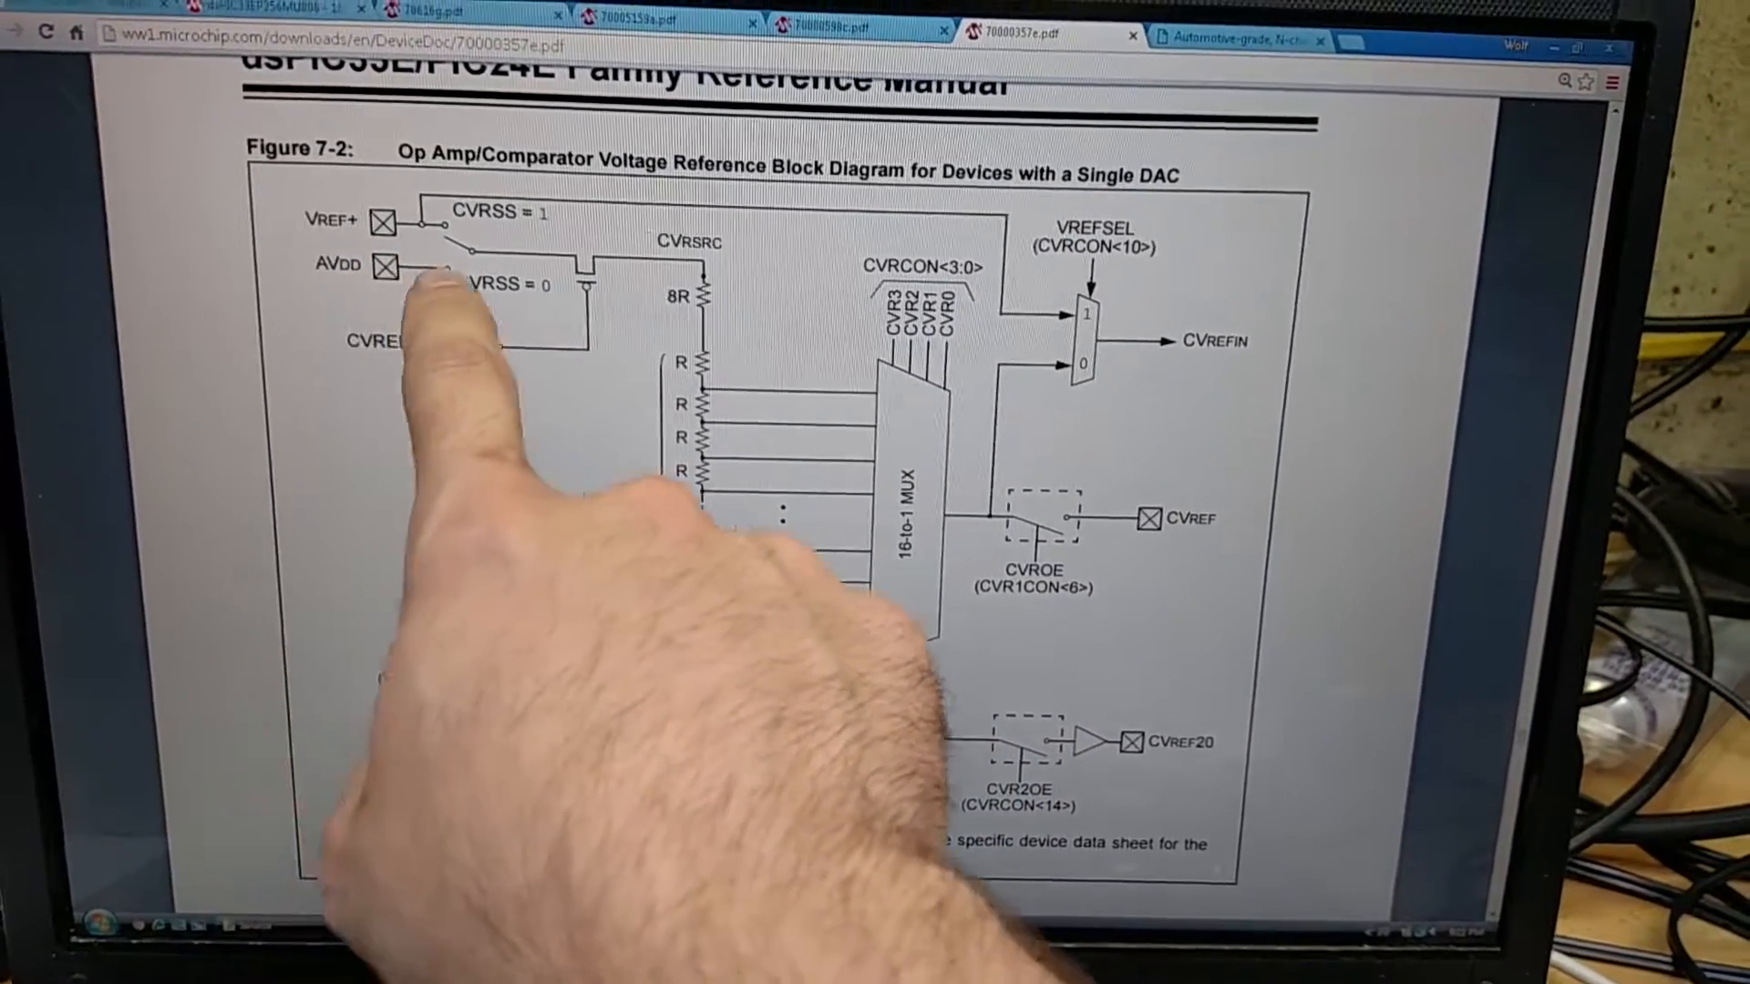
{"action": "scroll", "scroll_direction": "down", "scroll_amount": 3}
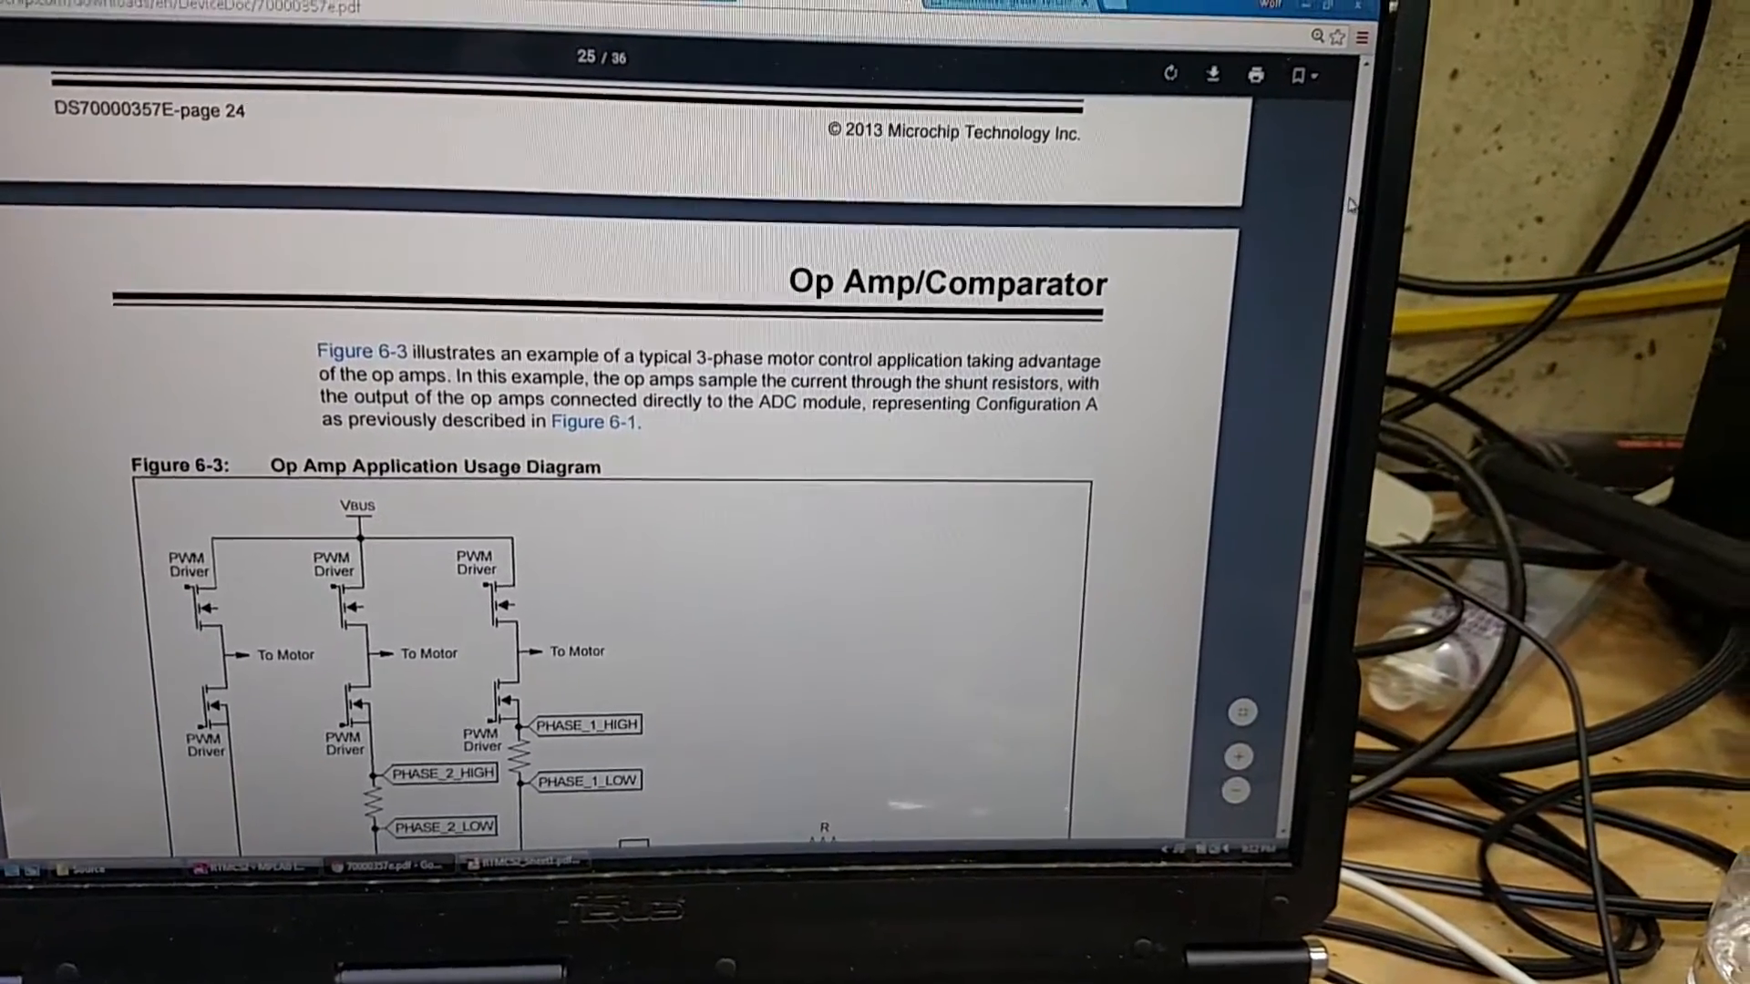
{"action": "scroll", "scroll_direction": "up", "scroll_amount": 3}
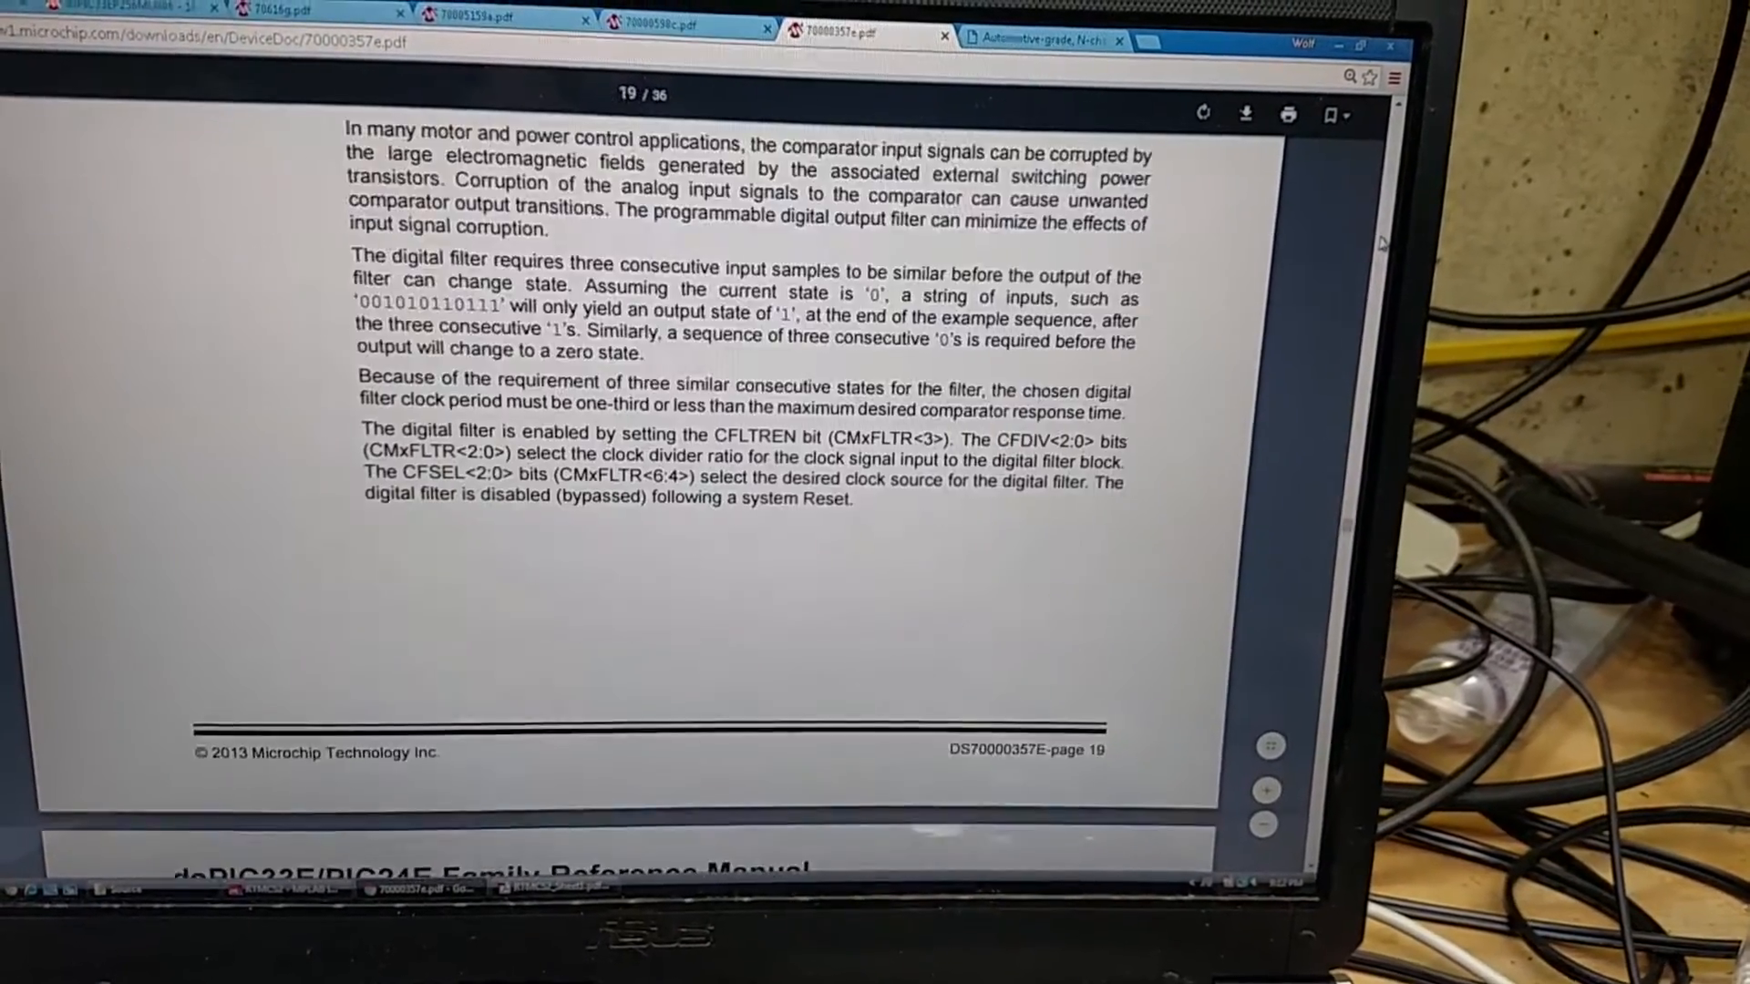
{"action": "scroll", "scroll_direction": "down", "scroll_amount": 3}
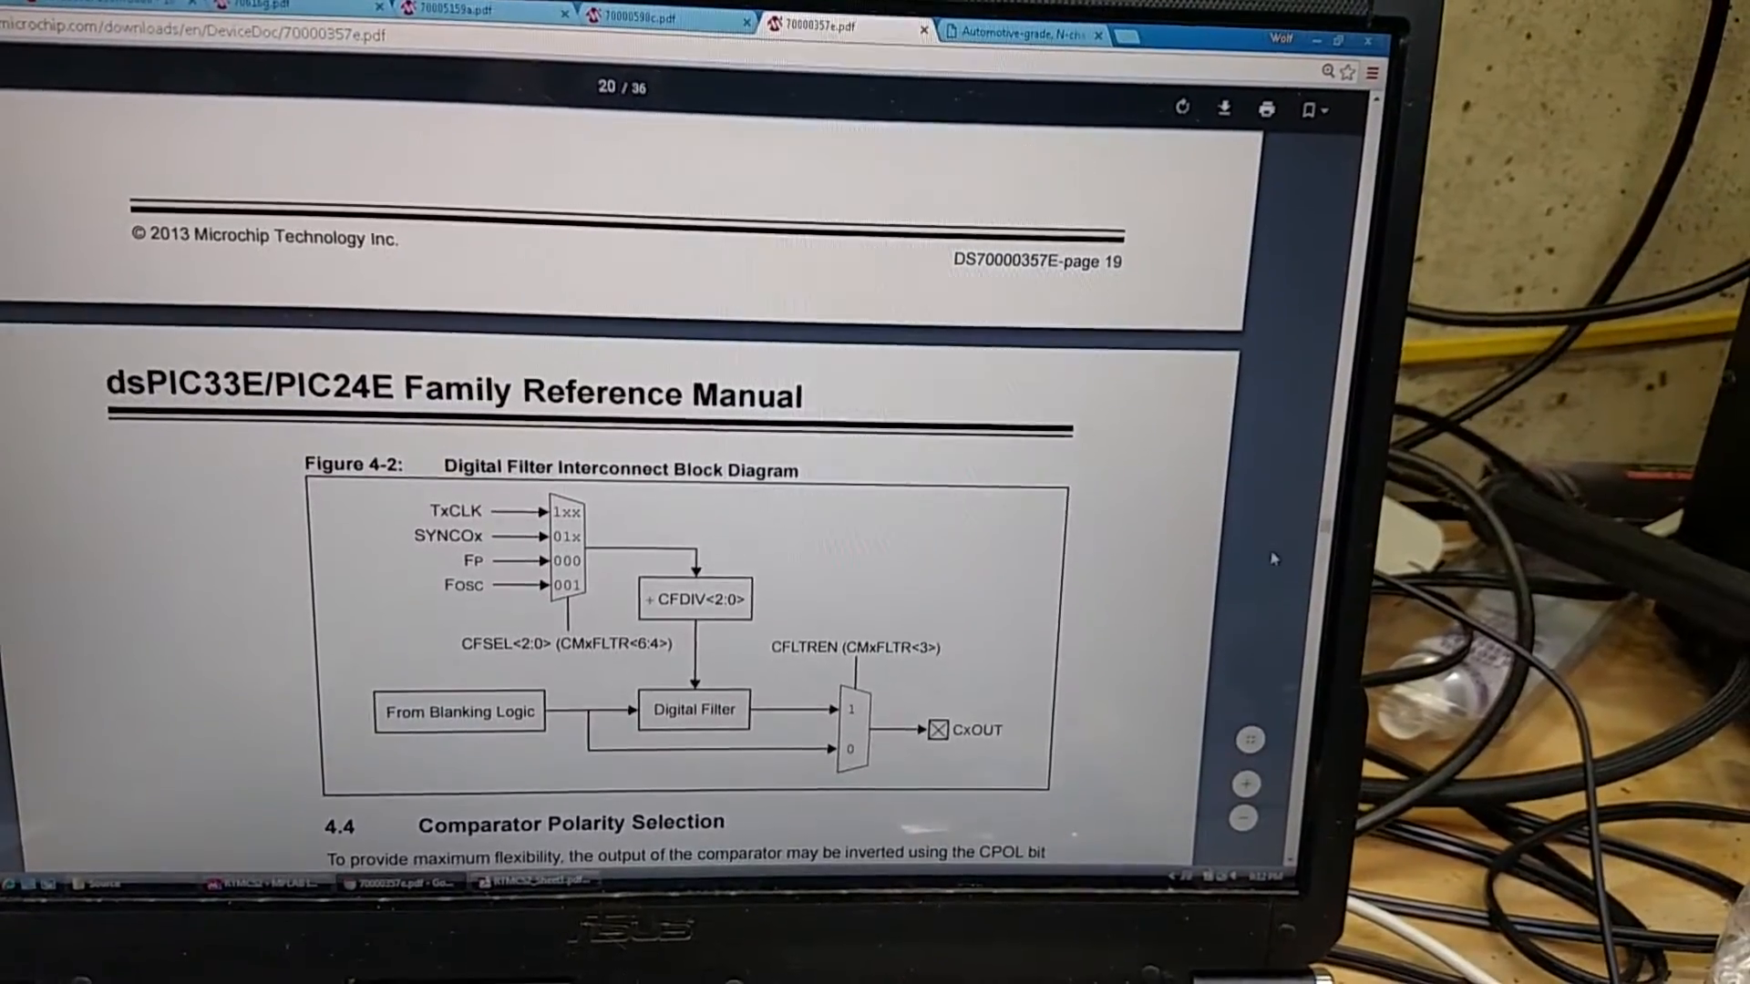
{"action": "scroll", "scroll_direction": "up", "scroll_amount": 3}
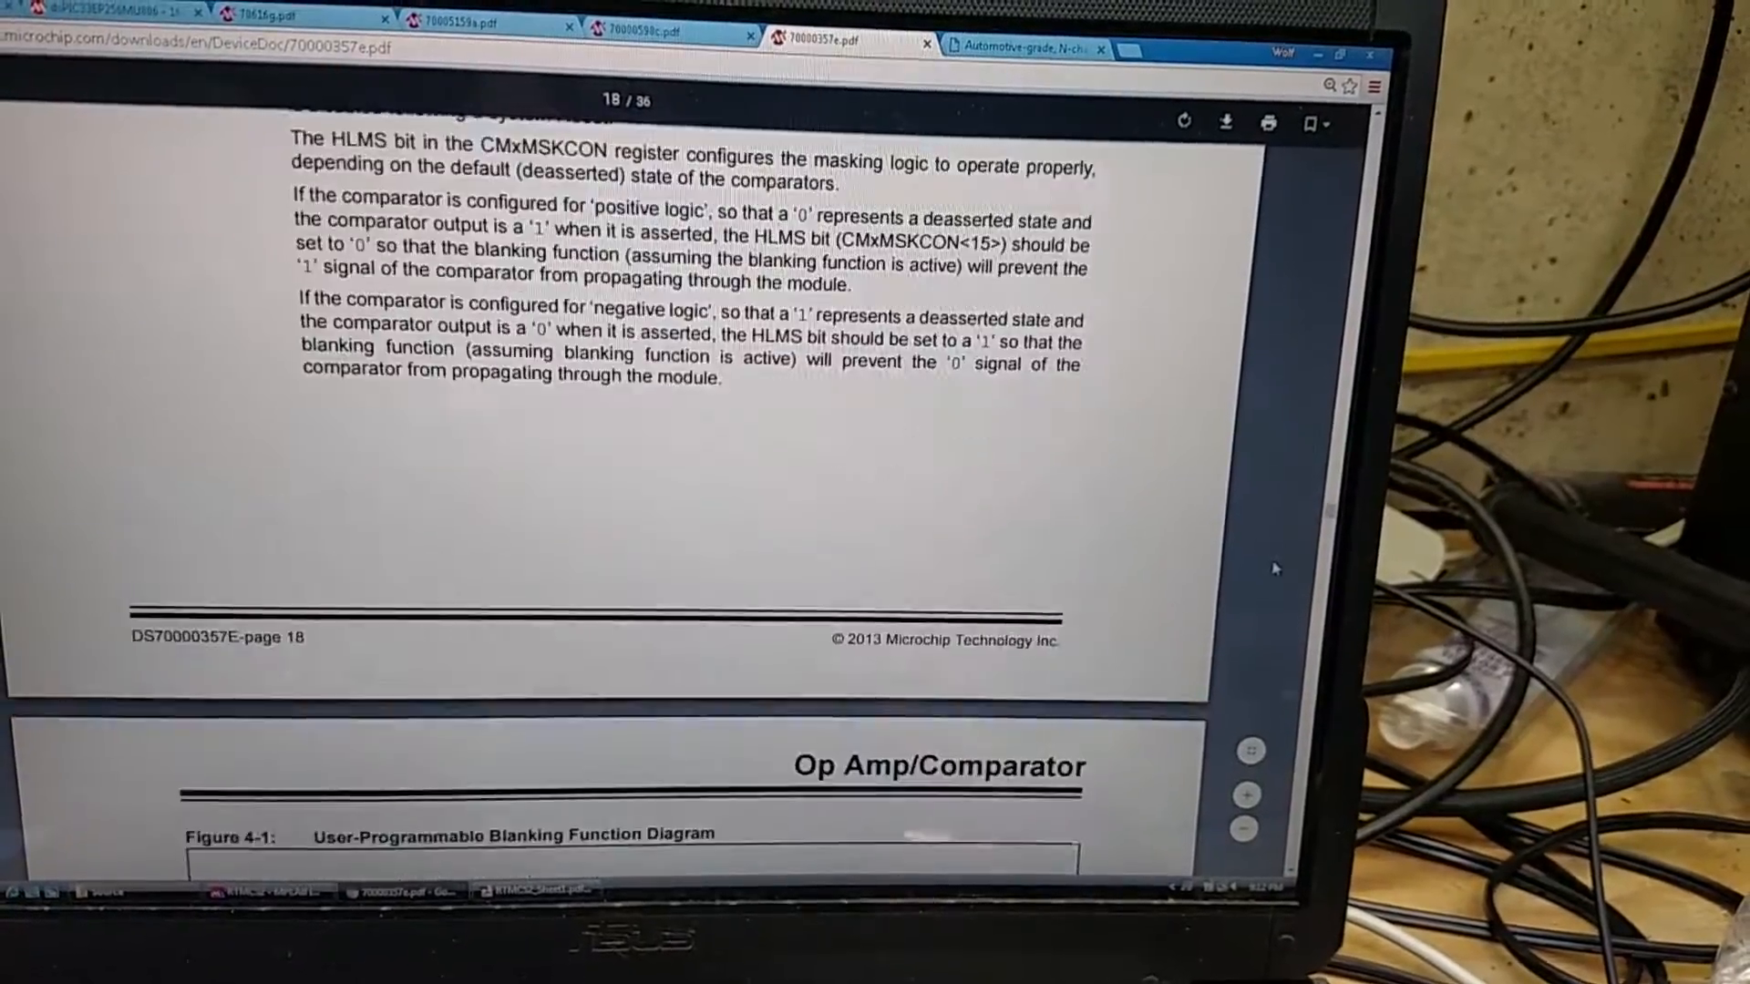
{"action": "scroll", "scroll_direction": "up", "scroll_amount": 3}
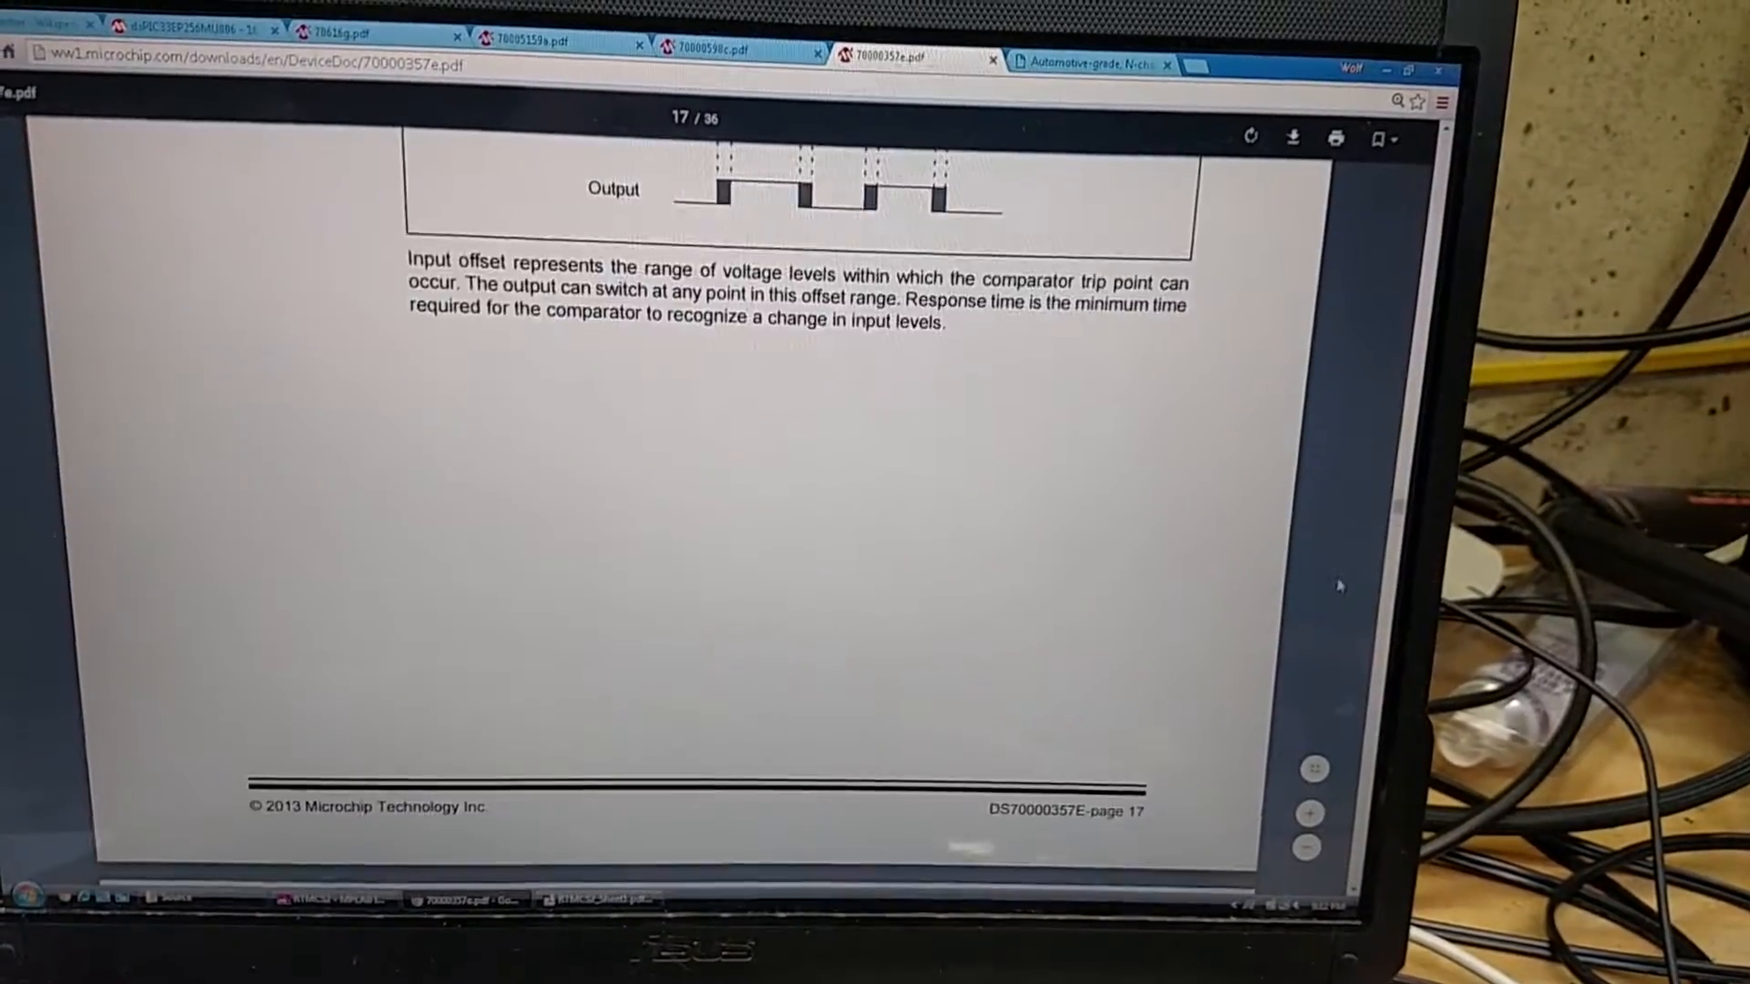
{"action": "scroll", "scroll_direction": "up", "scroll_amount": 3}
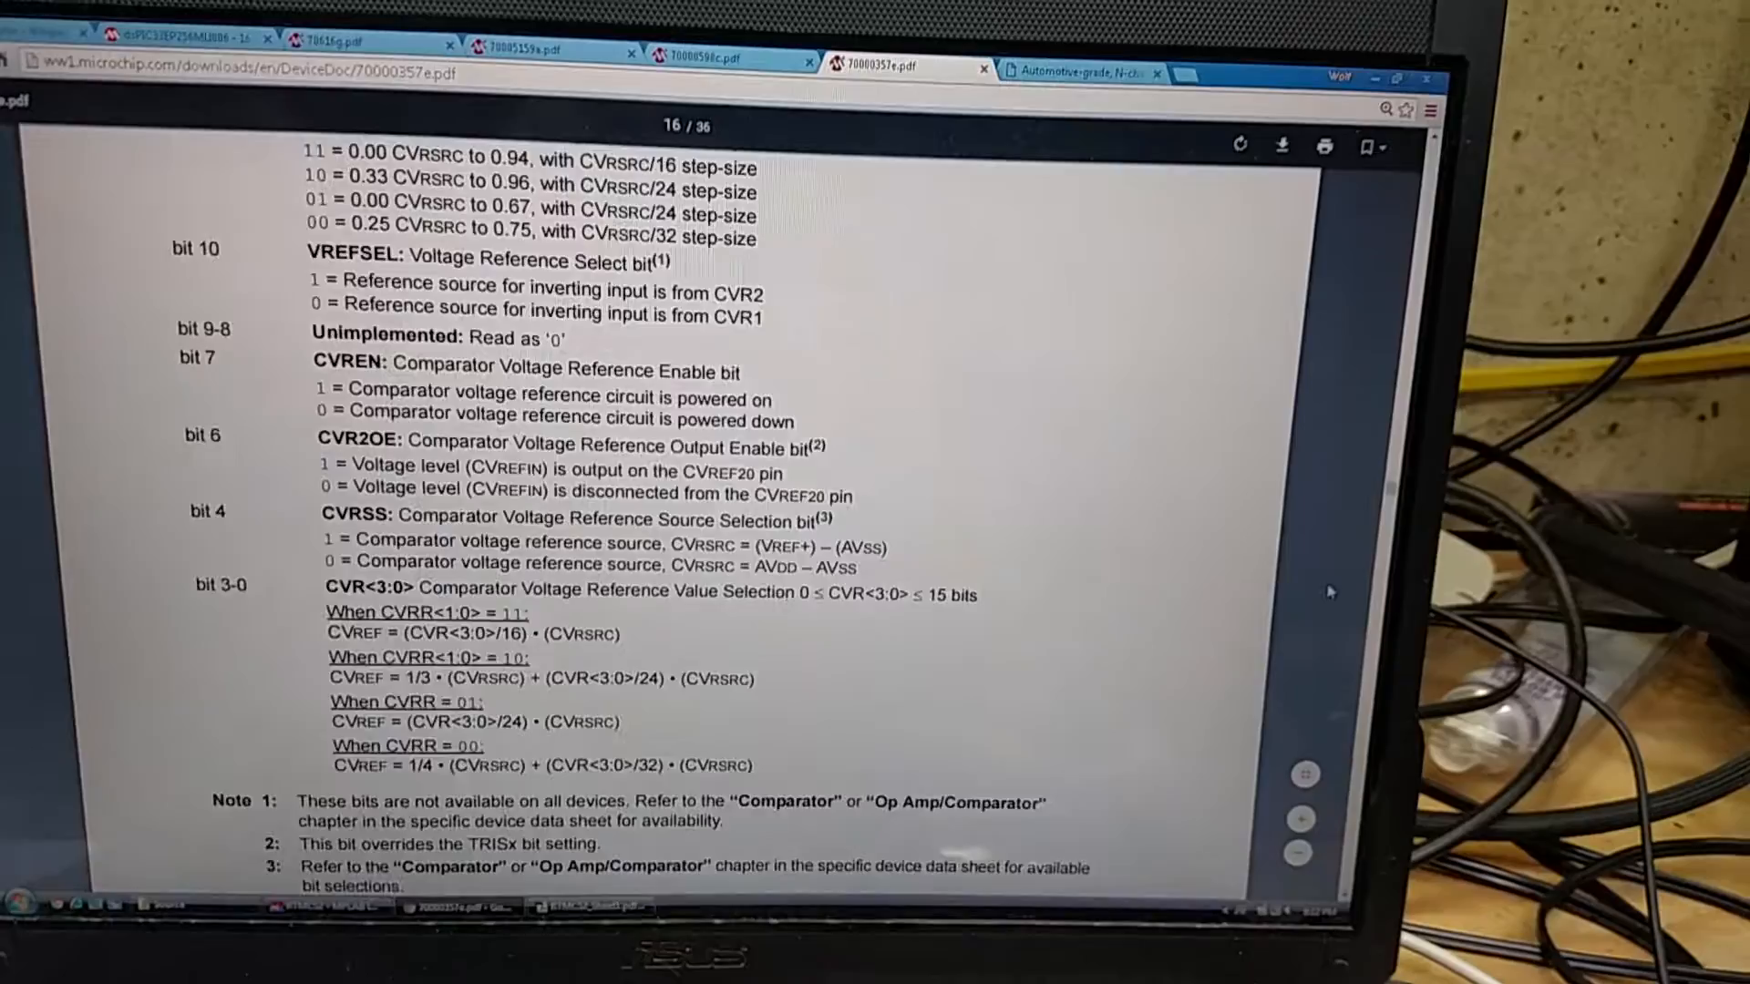
{"action": "scroll", "scroll_direction": "up", "scroll_amount": 3}
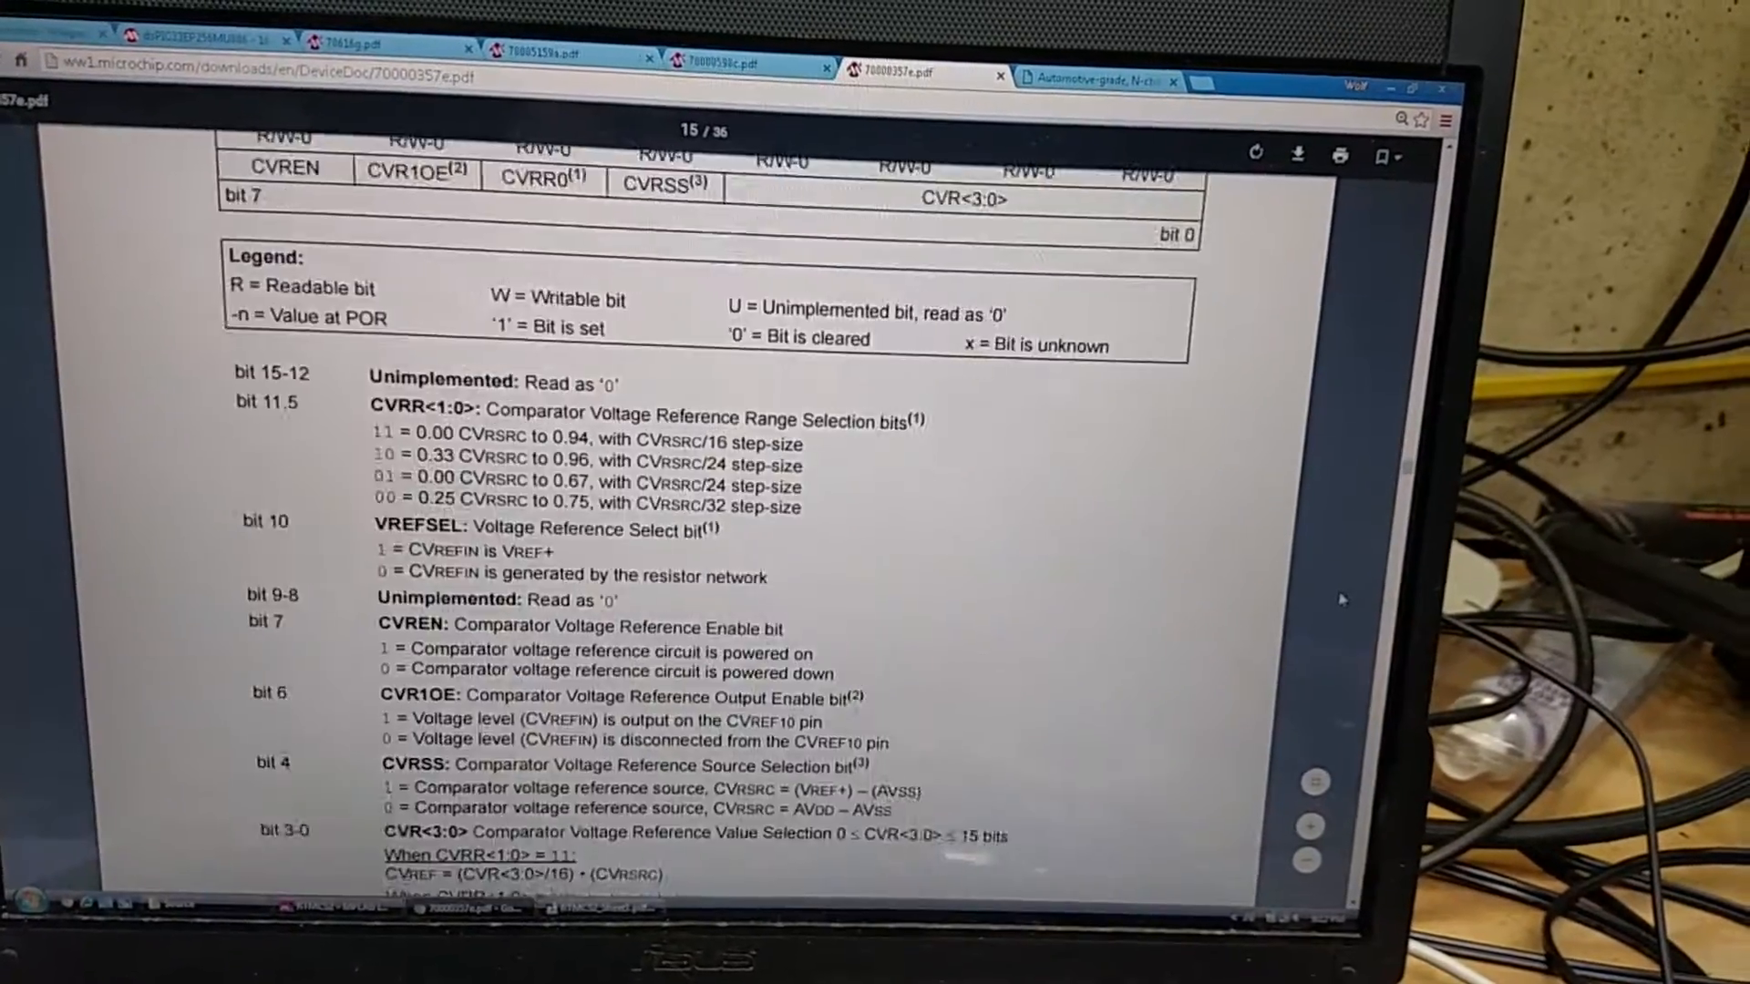
{"action": "scroll", "scroll_direction": "up", "scroll_amount": 3}
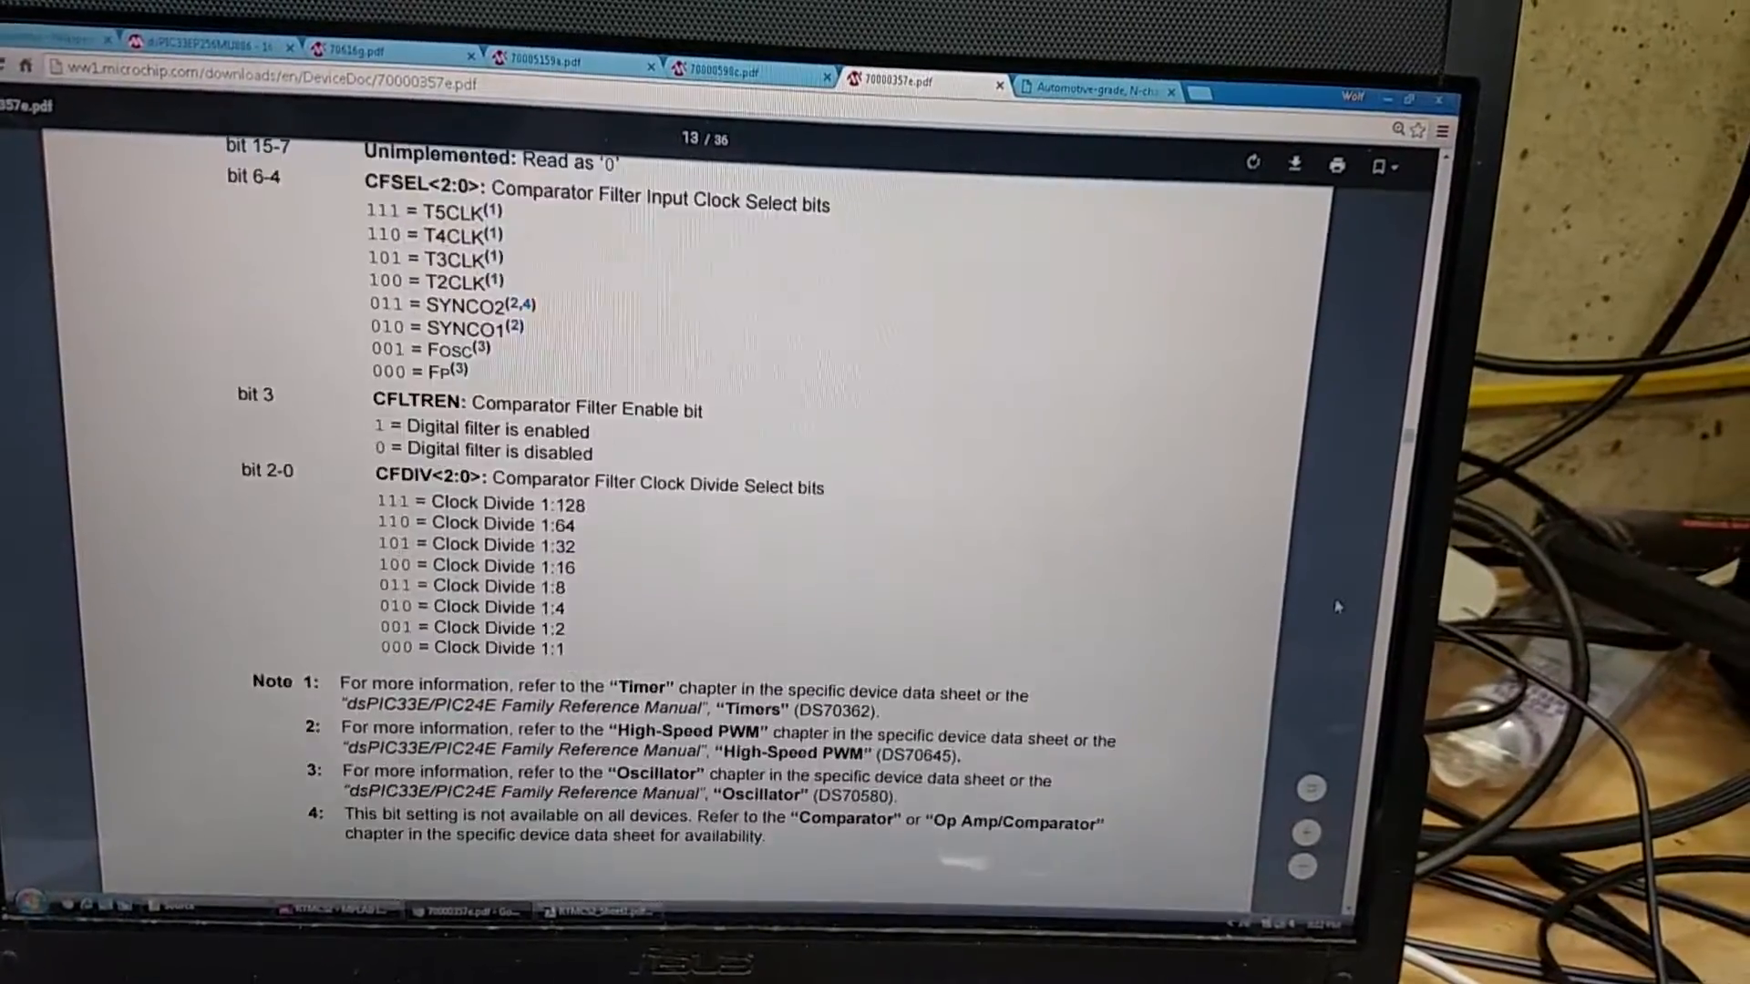
{"action": "scroll", "scroll_direction": "up", "scroll_amount": 3}
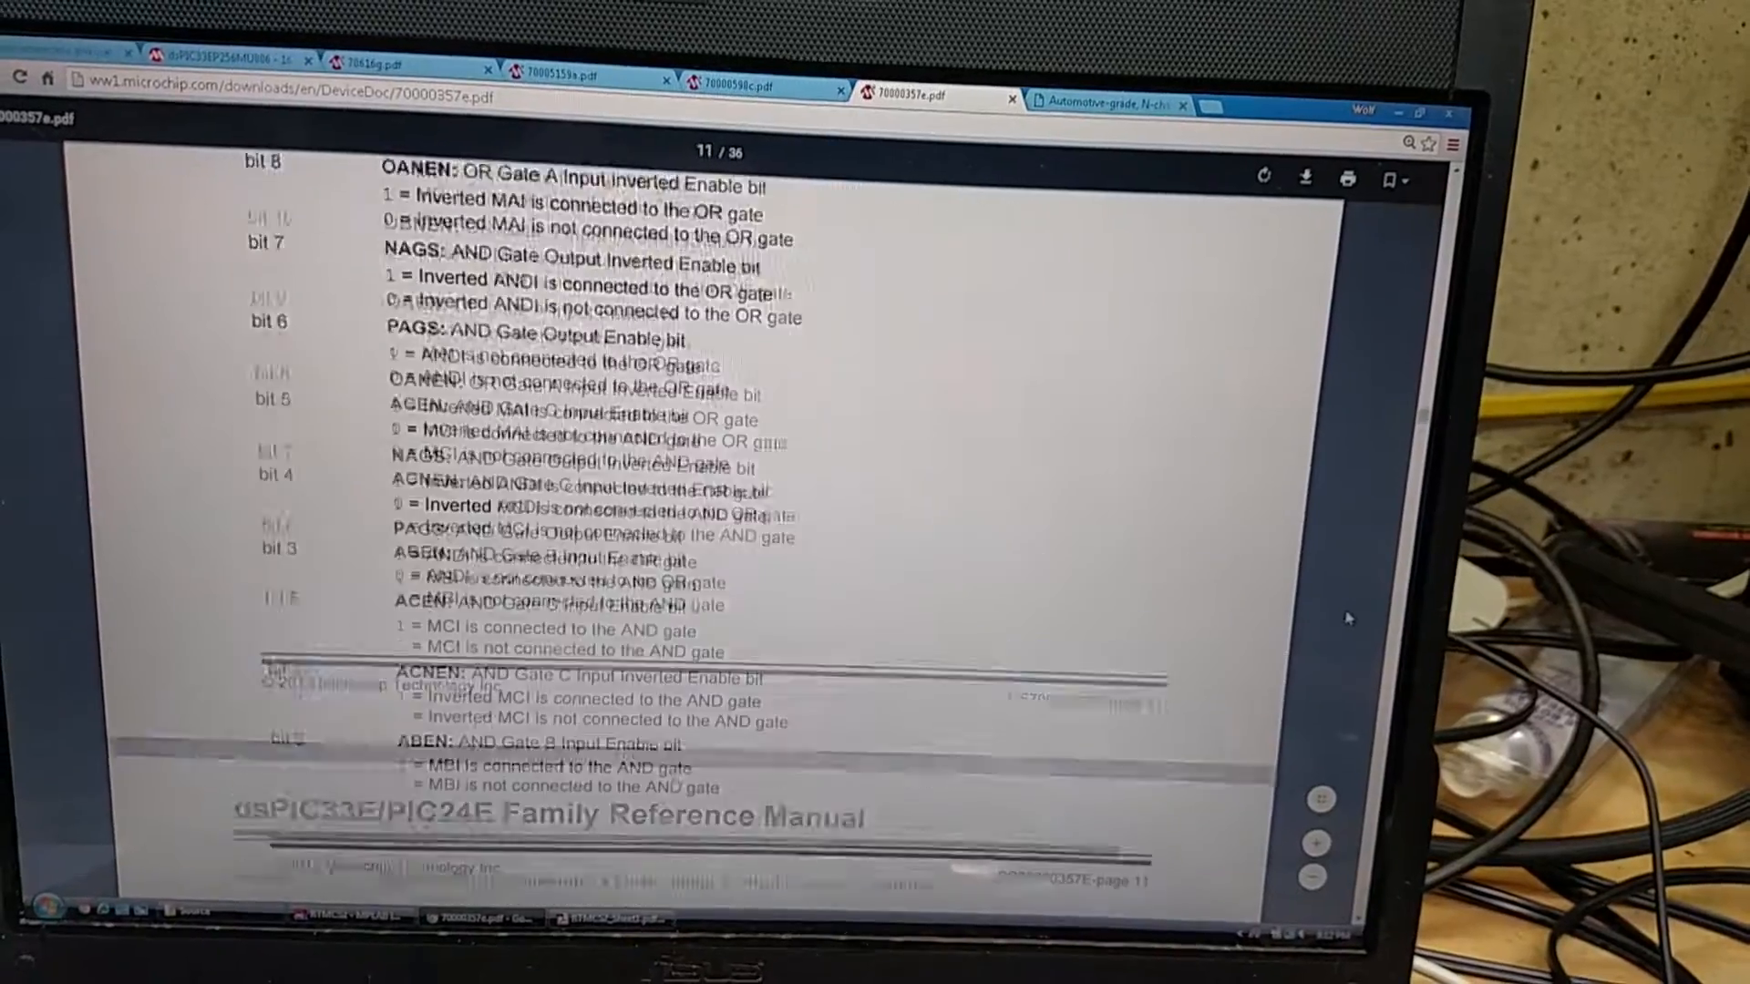
{"action": "scroll", "scroll_direction": "up", "scroll_amount": 3}
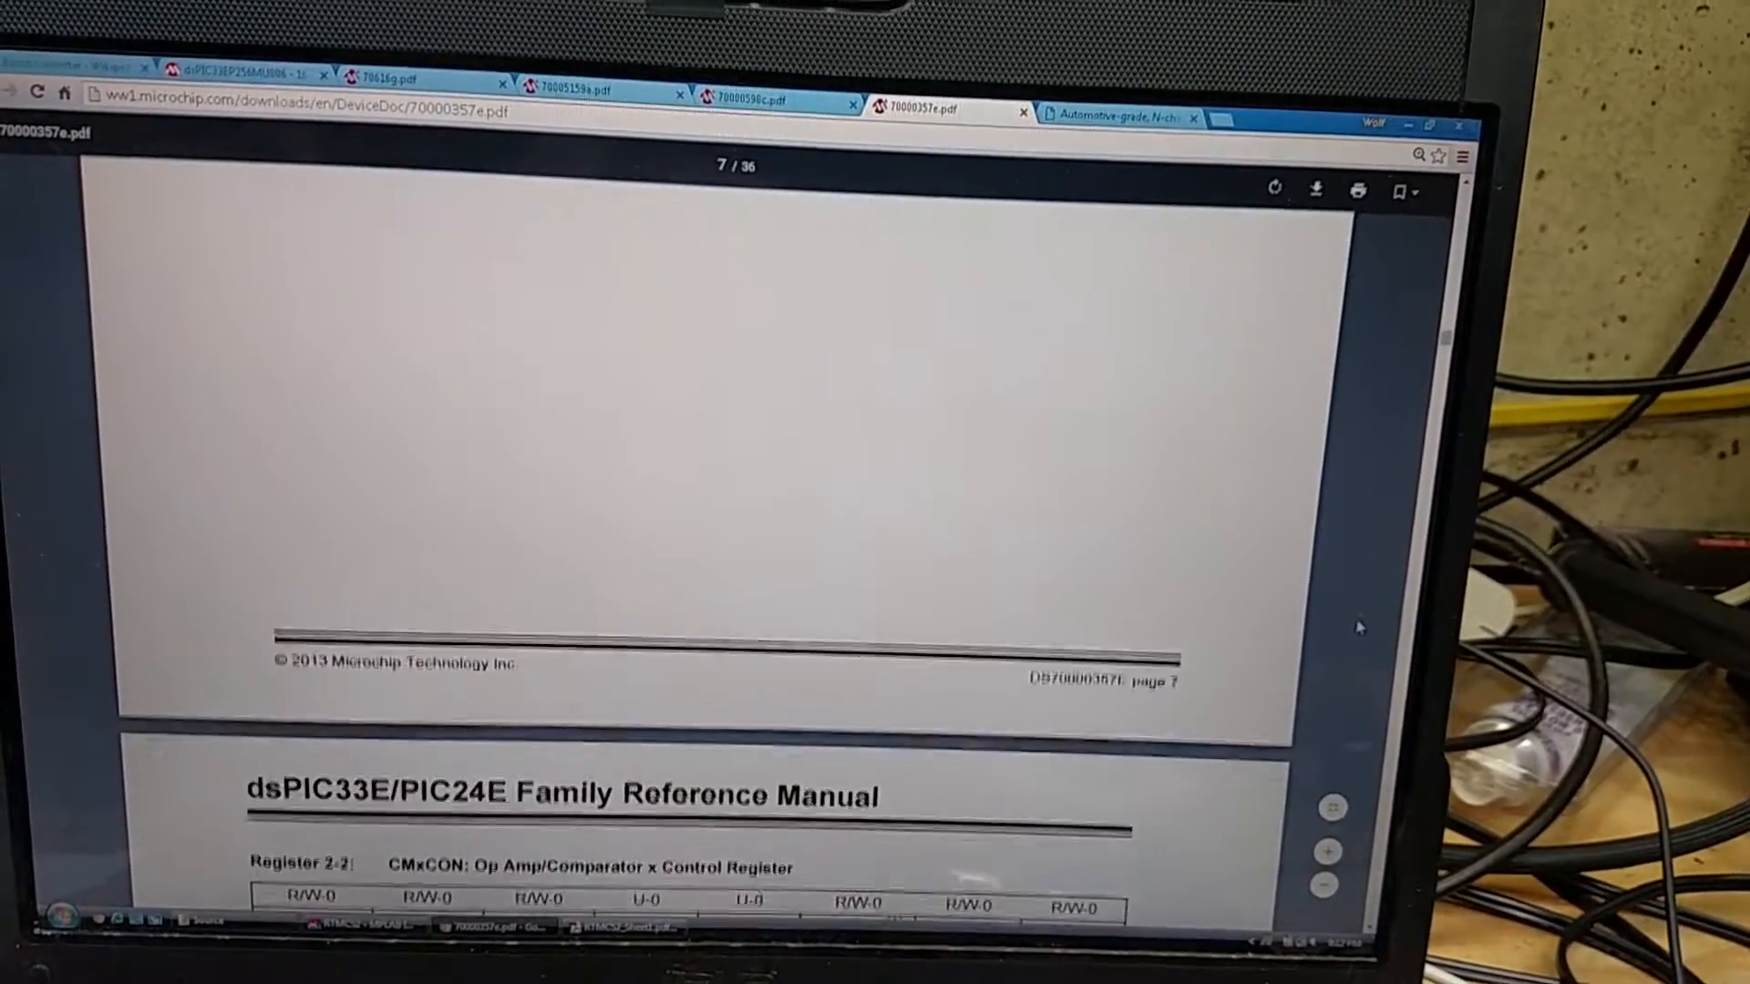
{"action": "scroll", "scroll_direction": "up", "scroll_amount": 3}
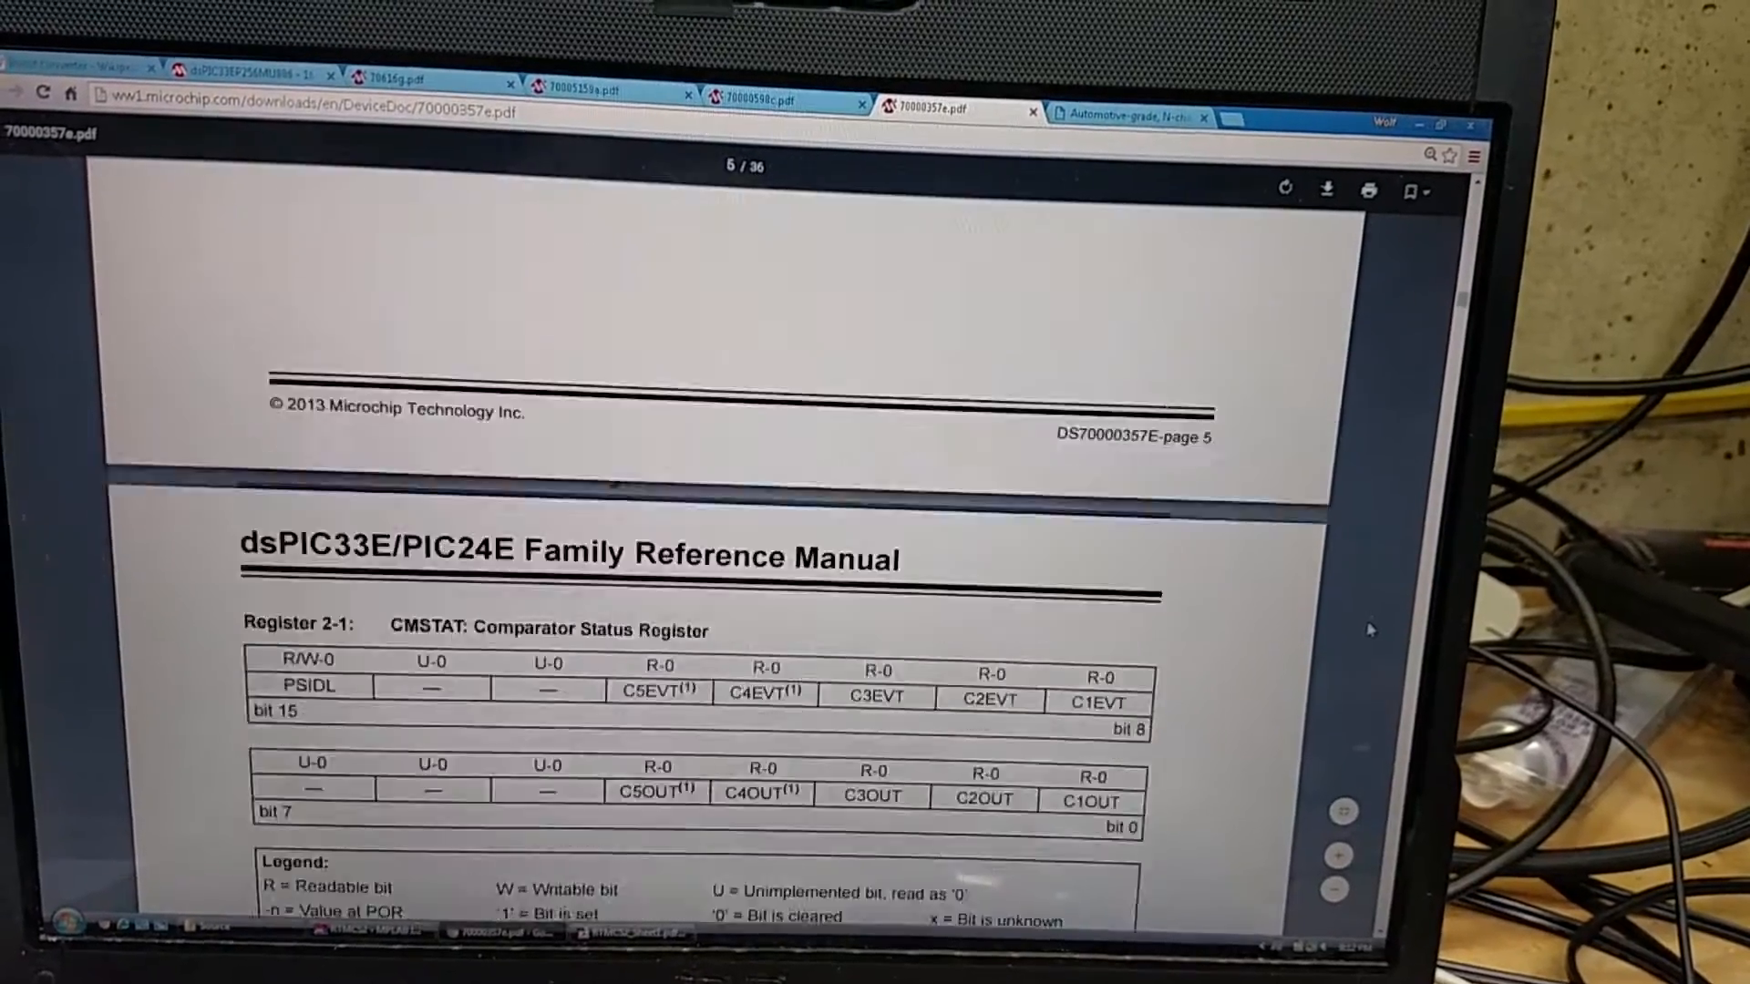
{"action": "scroll", "scroll_direction": "up", "scroll_amount": 3}
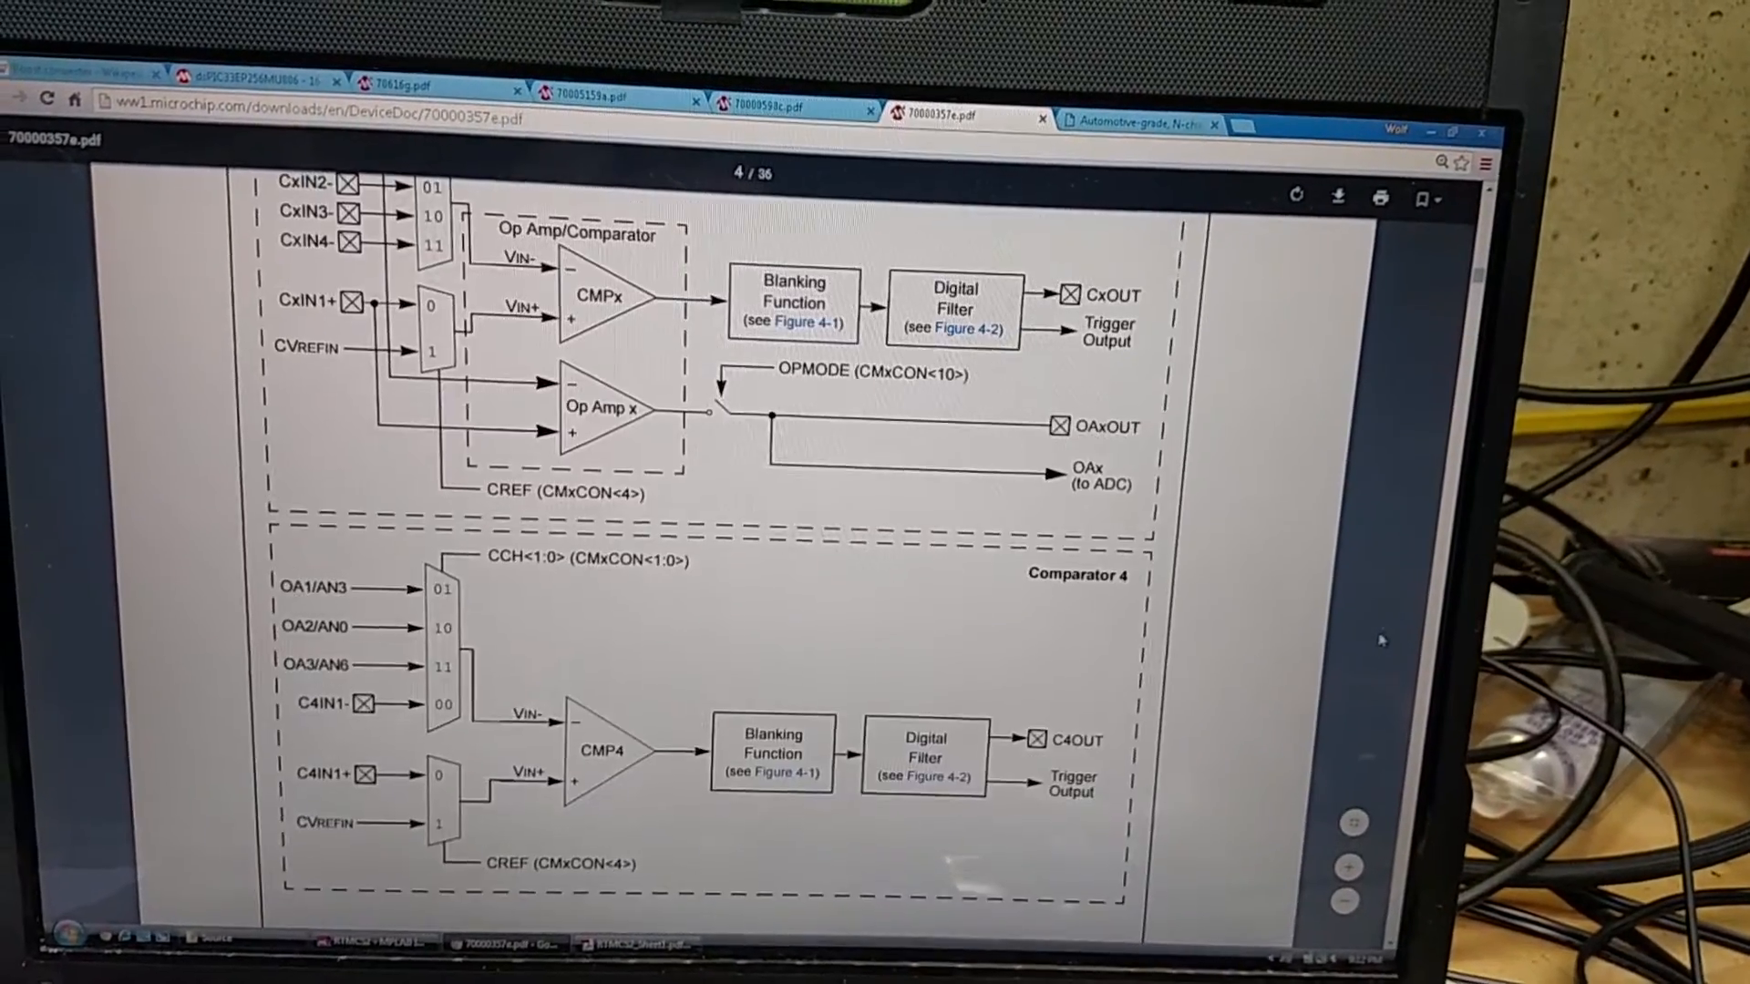
{"action": "scroll", "scroll_direction": "down", "scroll_amount": 3}
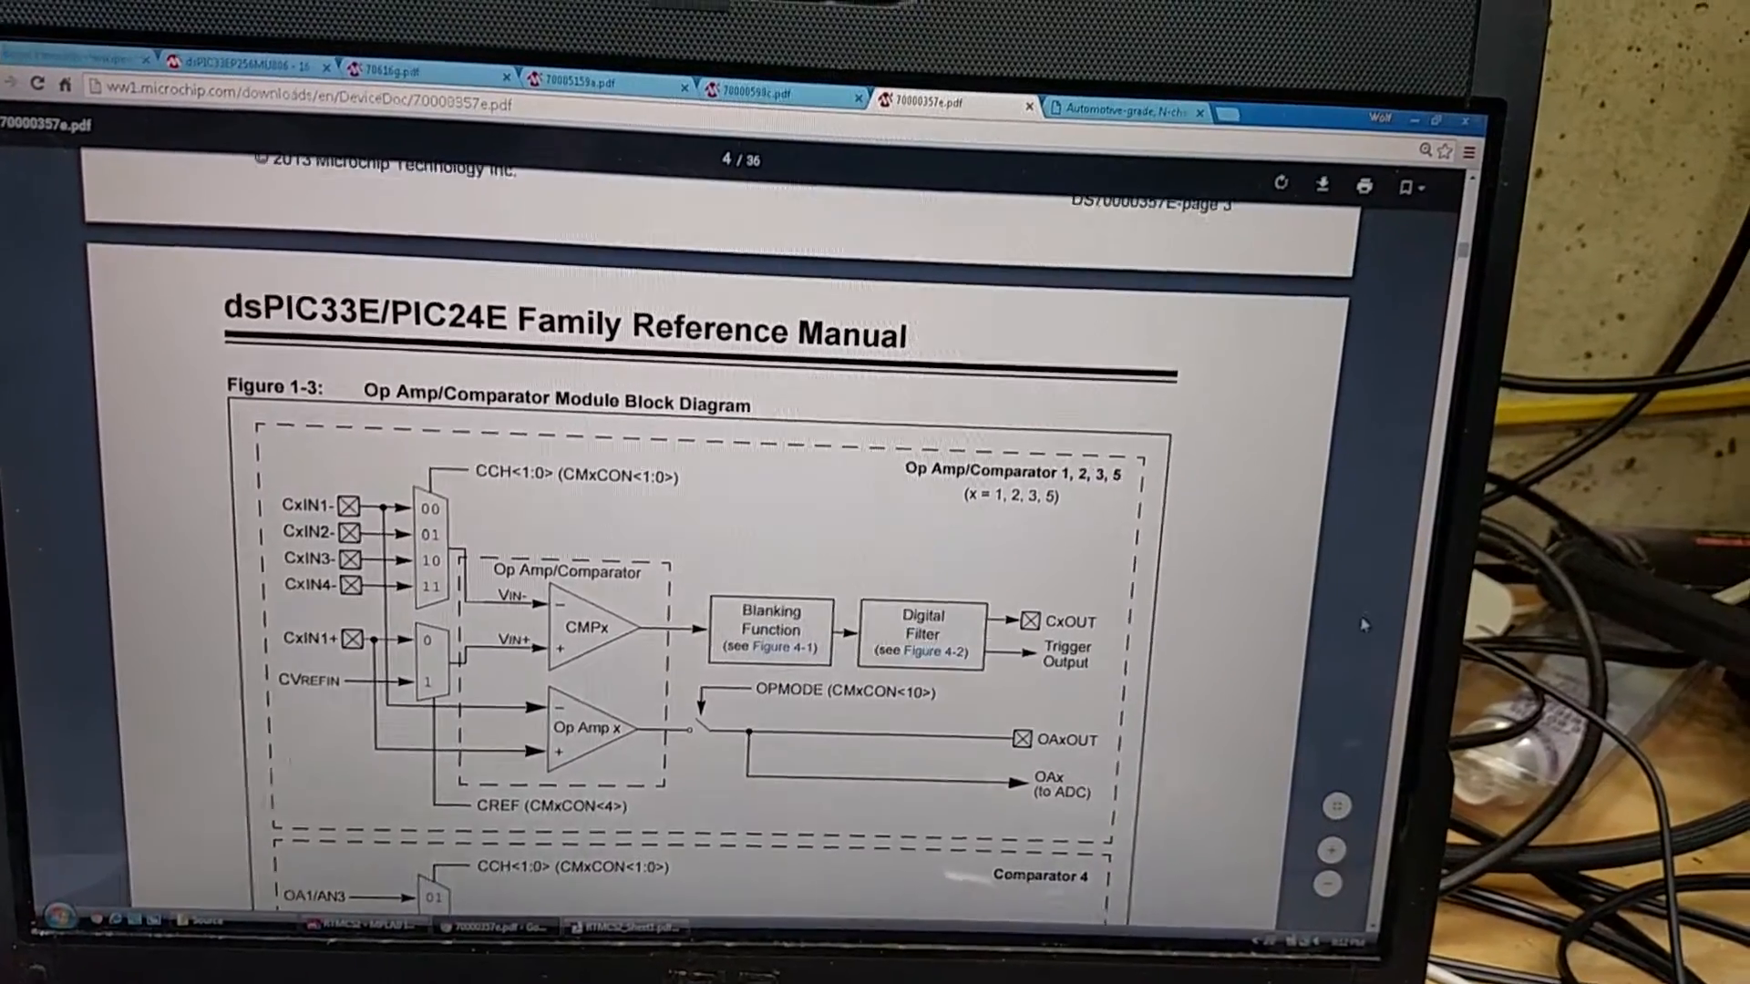
{"action": "scroll", "scroll_direction": "up", "scroll_amount": 3}
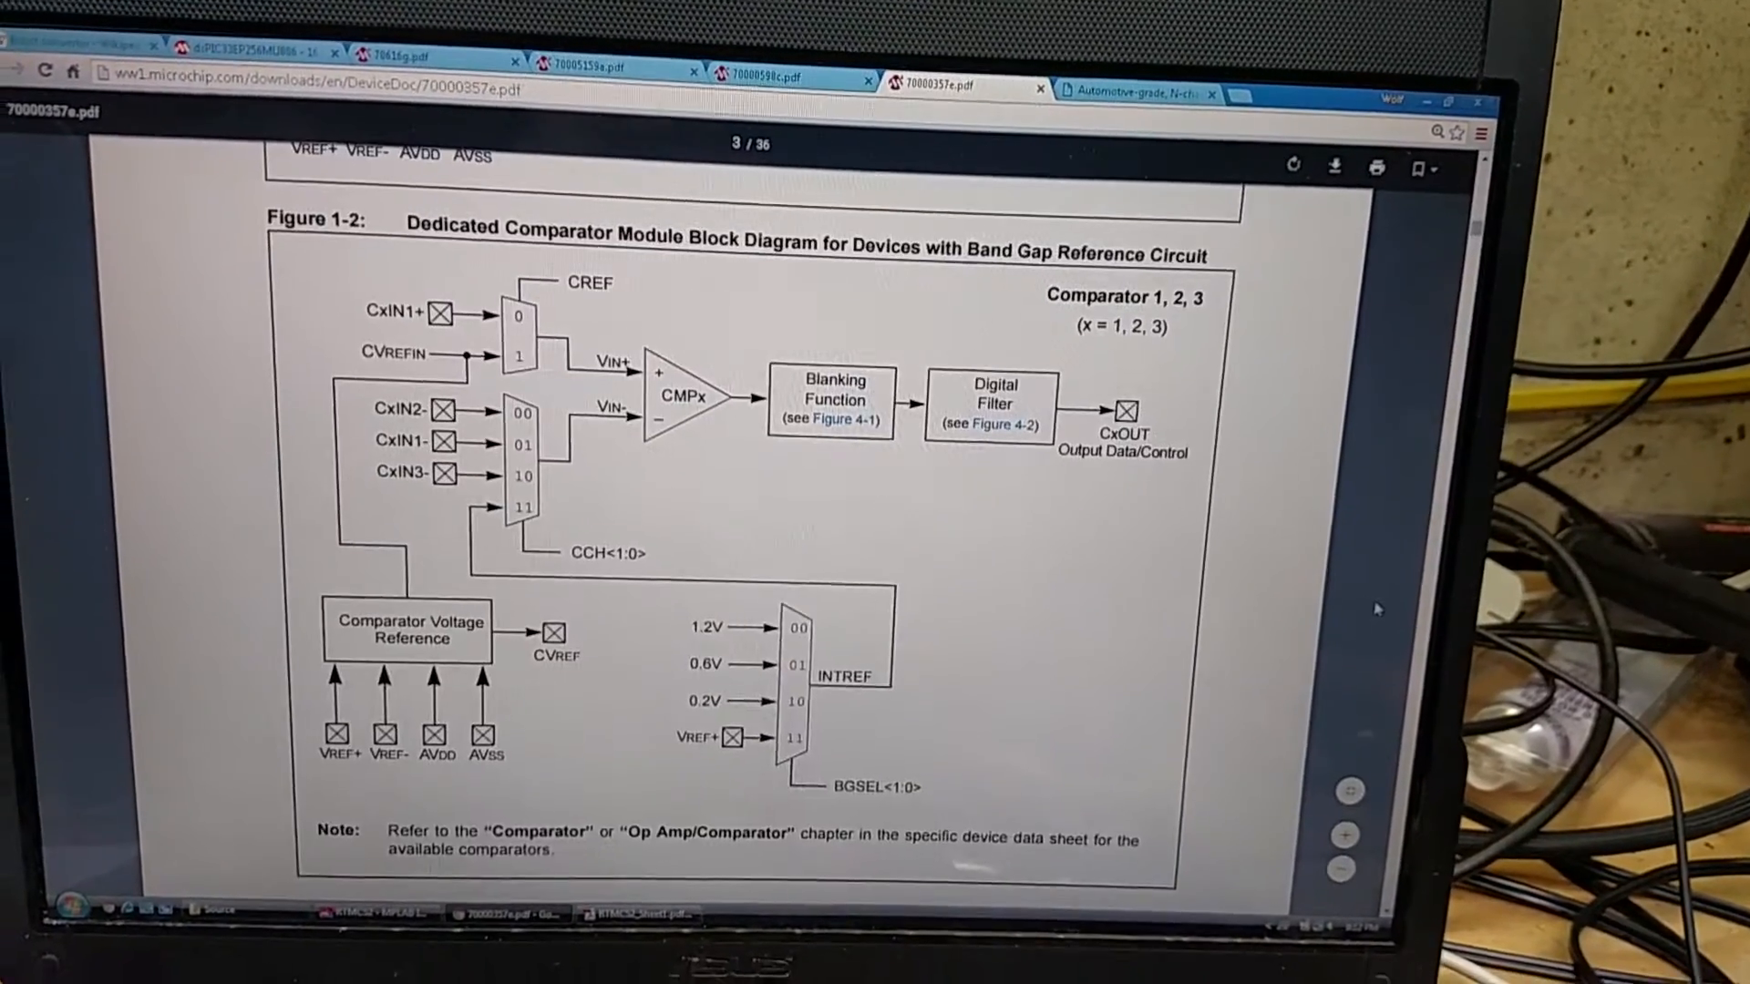